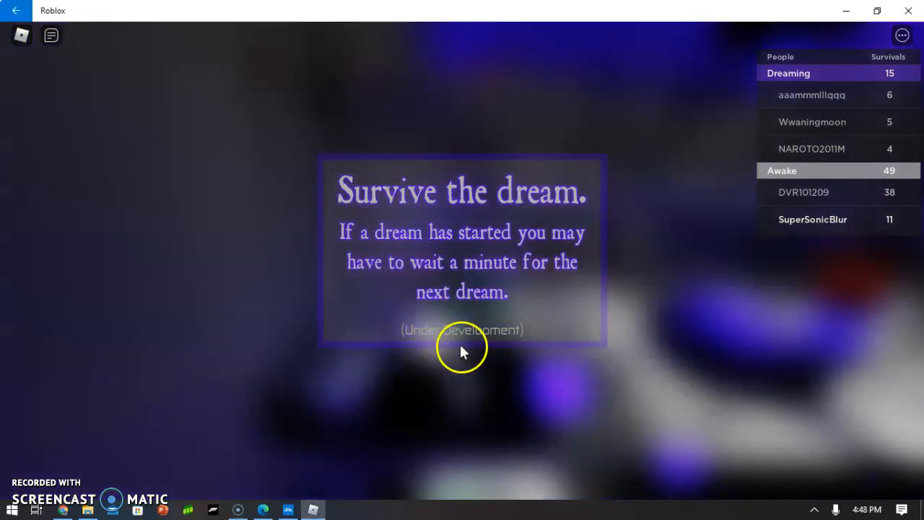
mouse_move(455, 369)
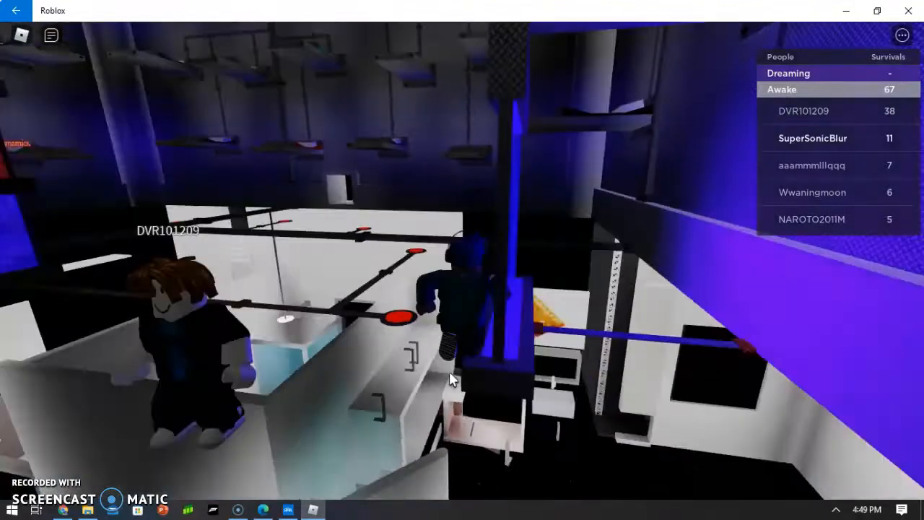
mouse_move(451, 379)
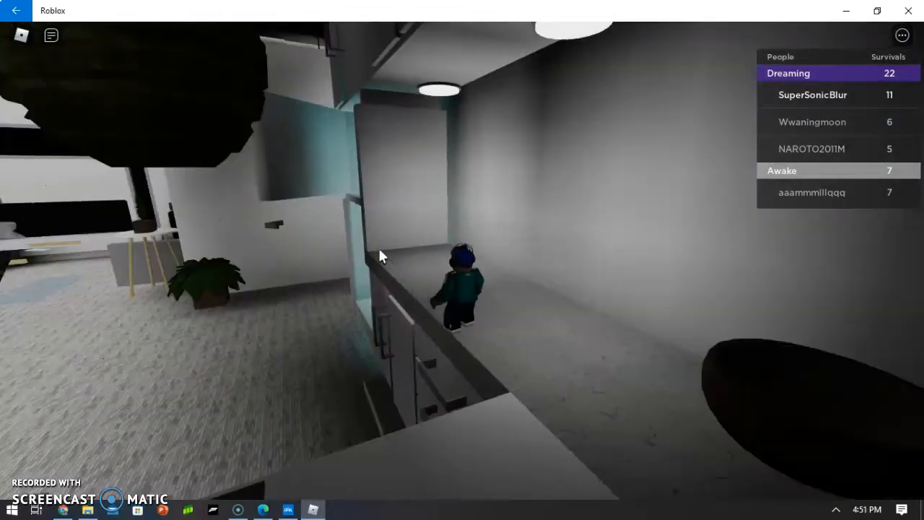
mouse_move(383, 256)
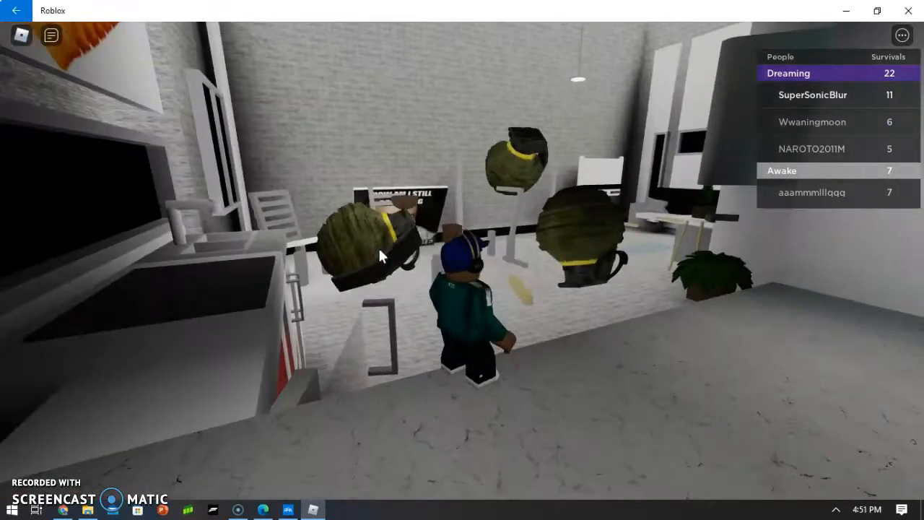